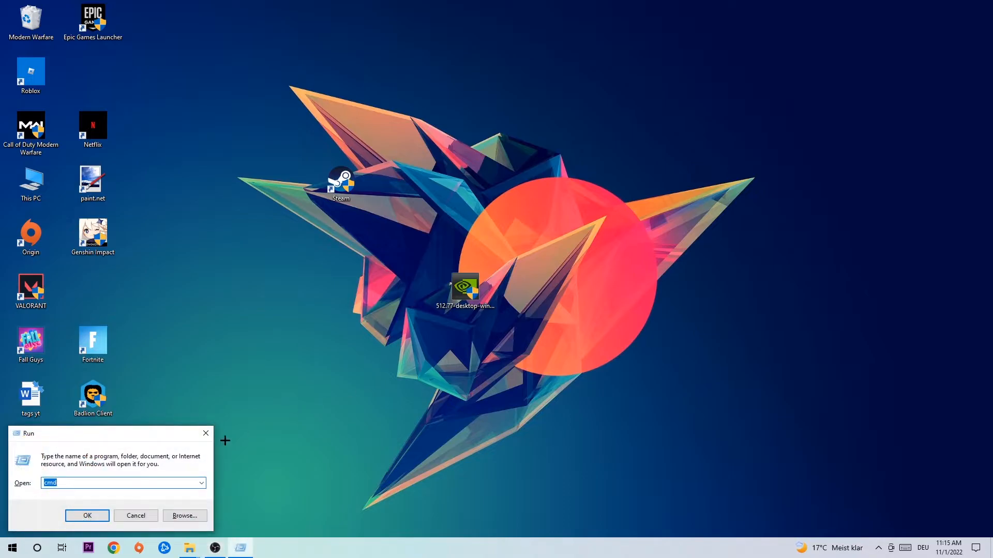
# Centre the Run dialog and submit 'cmd' to launch the Command Prompt.
pyautogui.moveTo(108, 433); pyautogui.dragTo(373, 179)
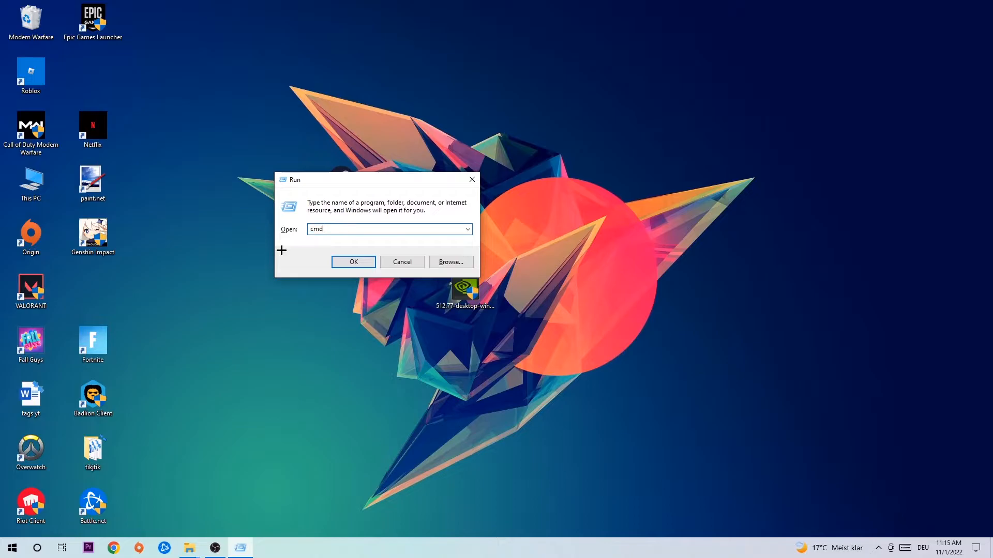
pyautogui.moveTo(451, 262)
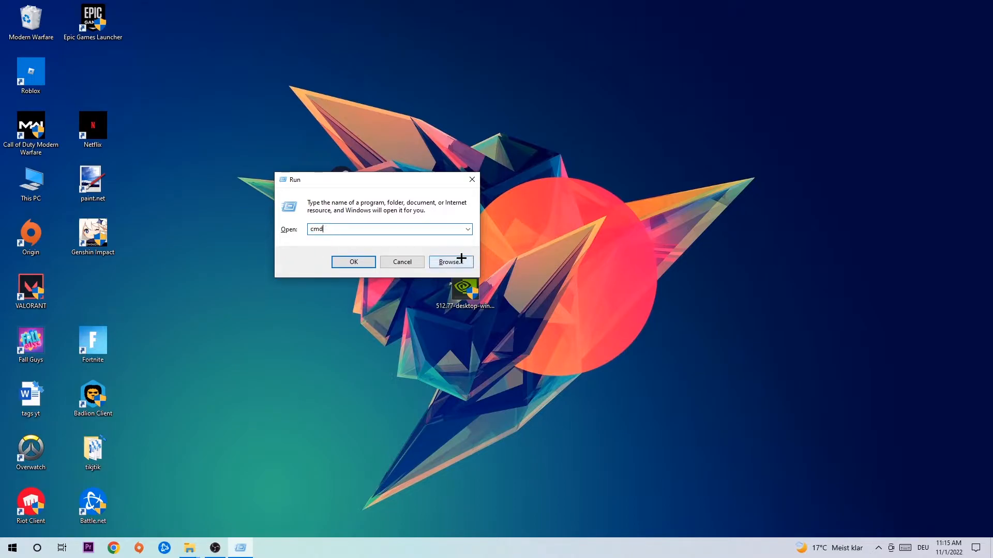
pyautogui.click(352, 262)
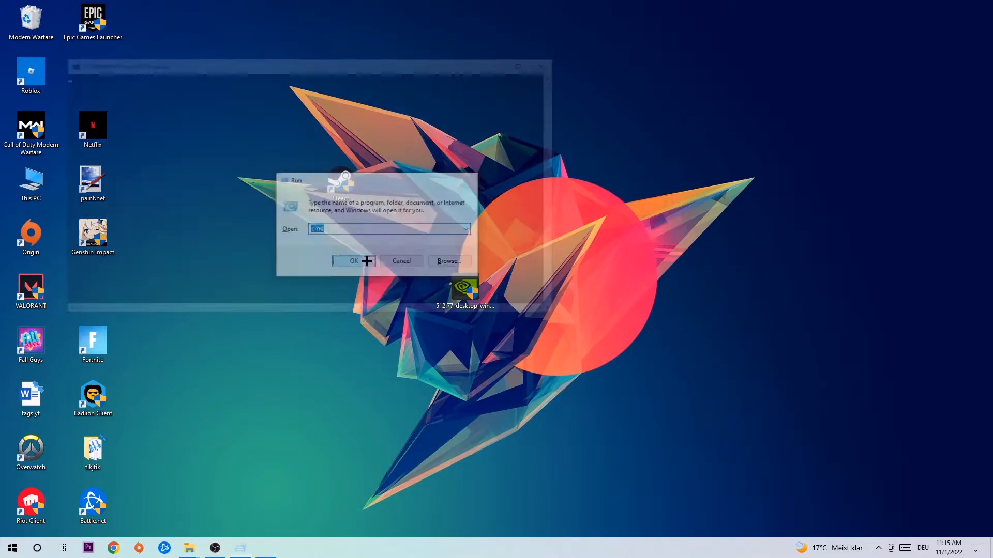
# Run 'ipconfig /flushdns' in Command Prompt, then go to the Network and Sharing Center.
pyautogui.click(353, 261)
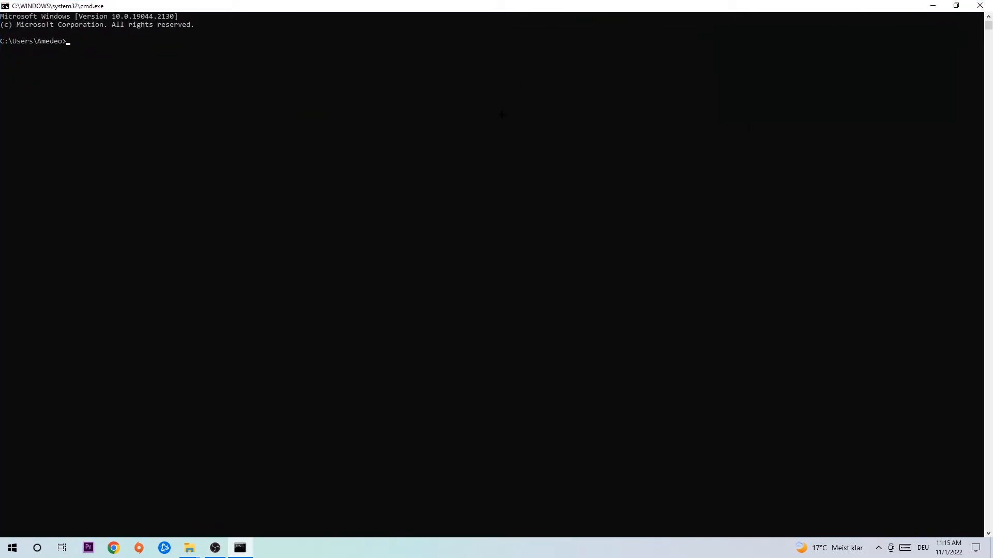
pyautogui.write('i')
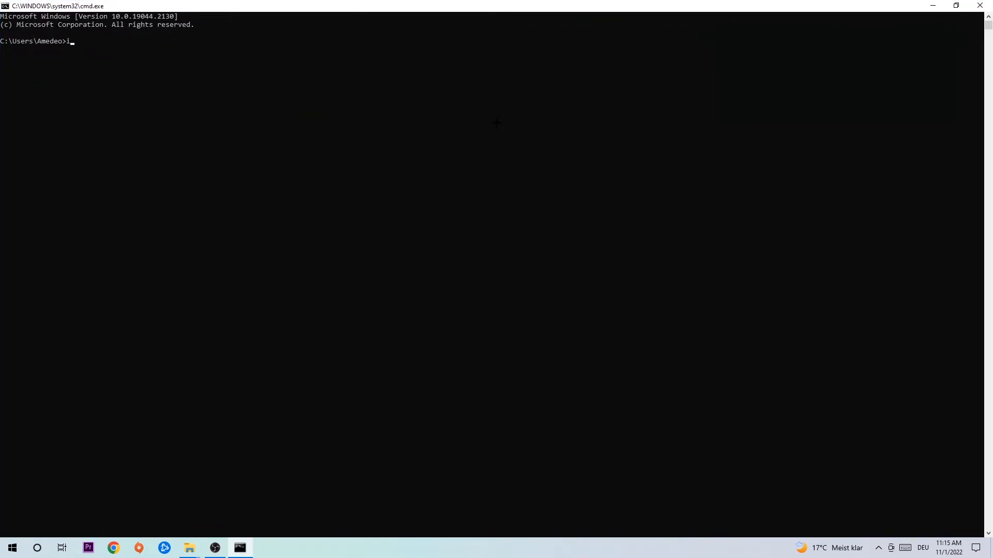
pyautogui.write('pconfig')
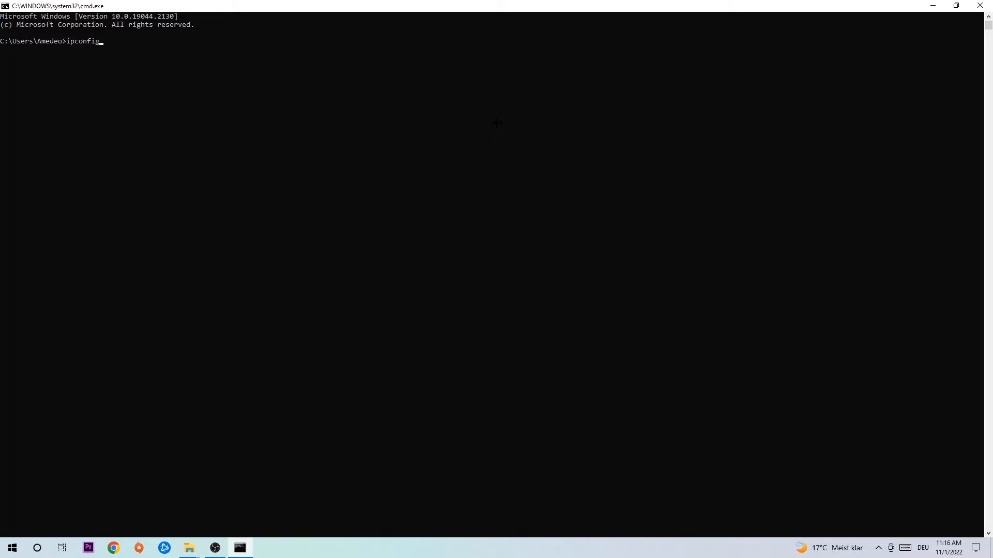
pyautogui.write('/flus')
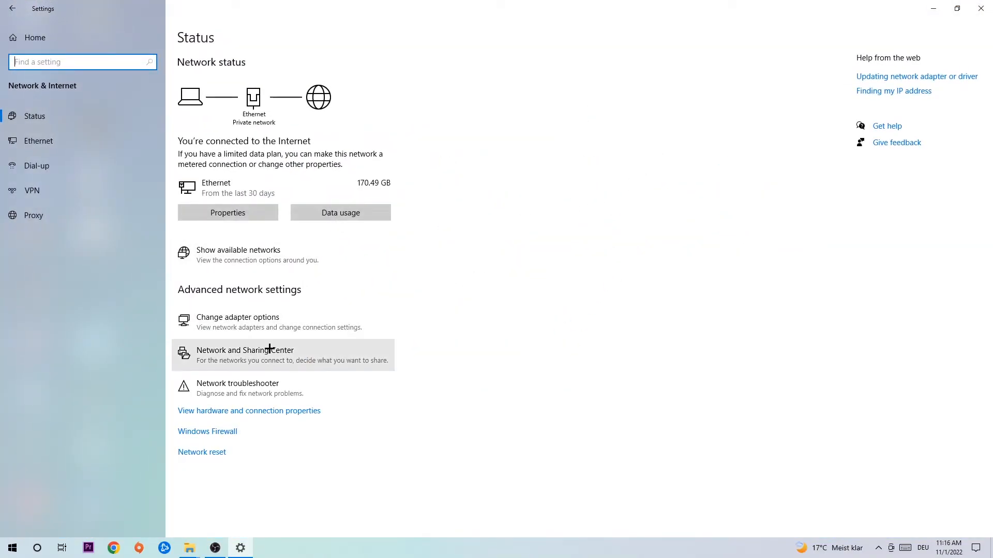
pyautogui.click(245, 355)
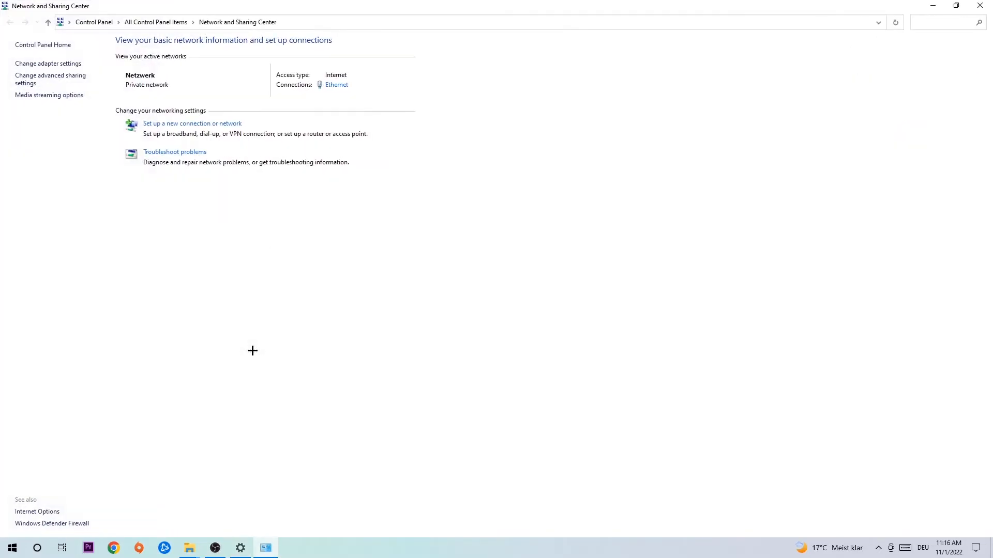
pyautogui.moveTo(188, 157)
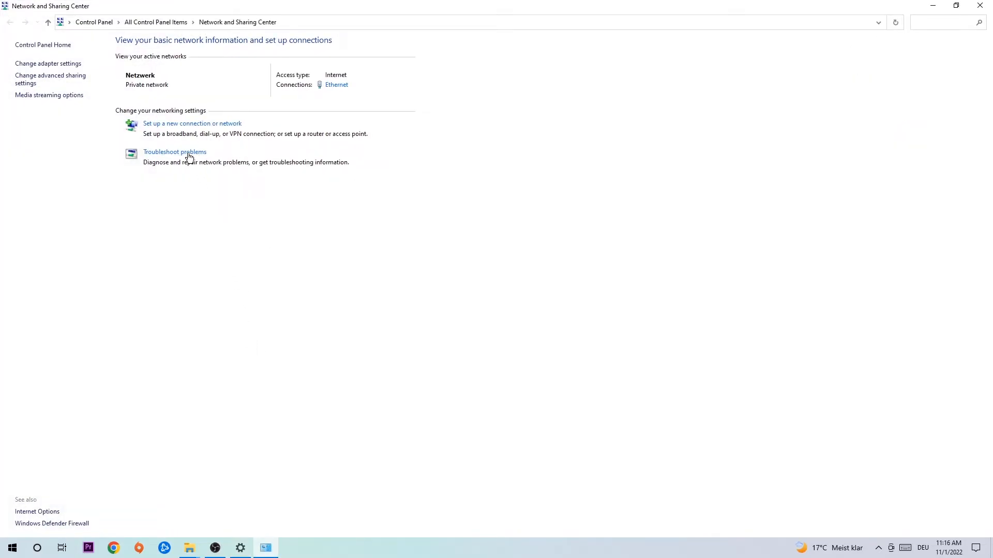
pyautogui.moveTo(175, 152)
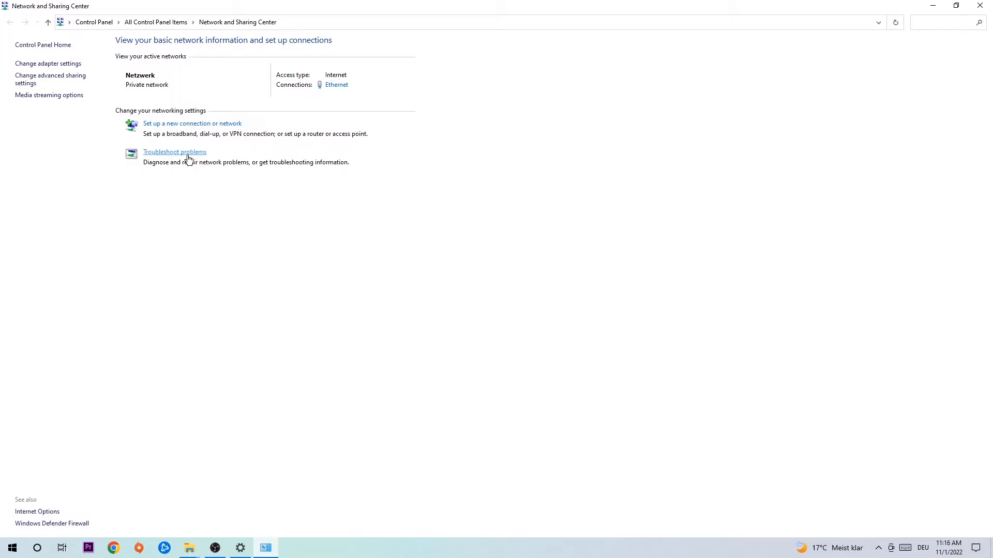
pyautogui.moveTo(207, 240)
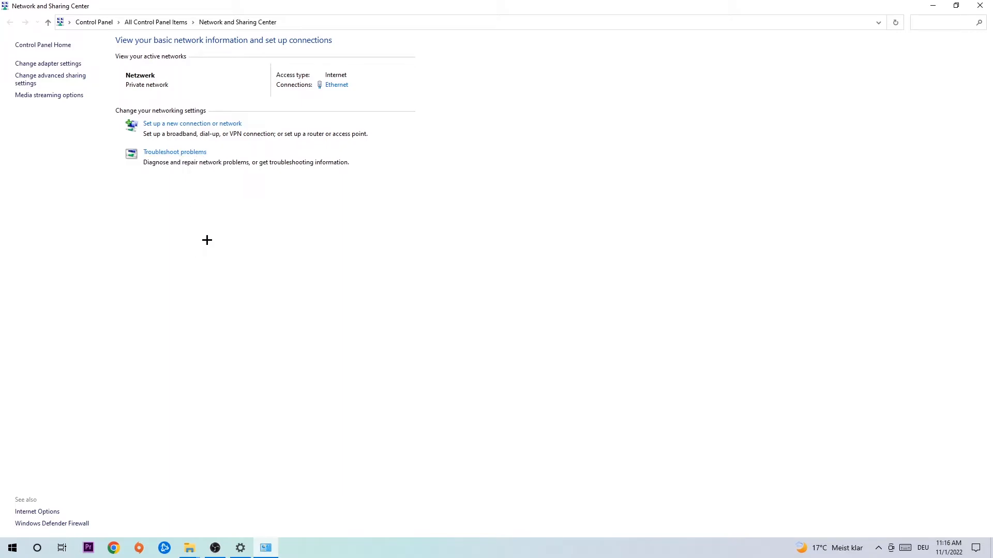
pyautogui.moveTo(175, 183)
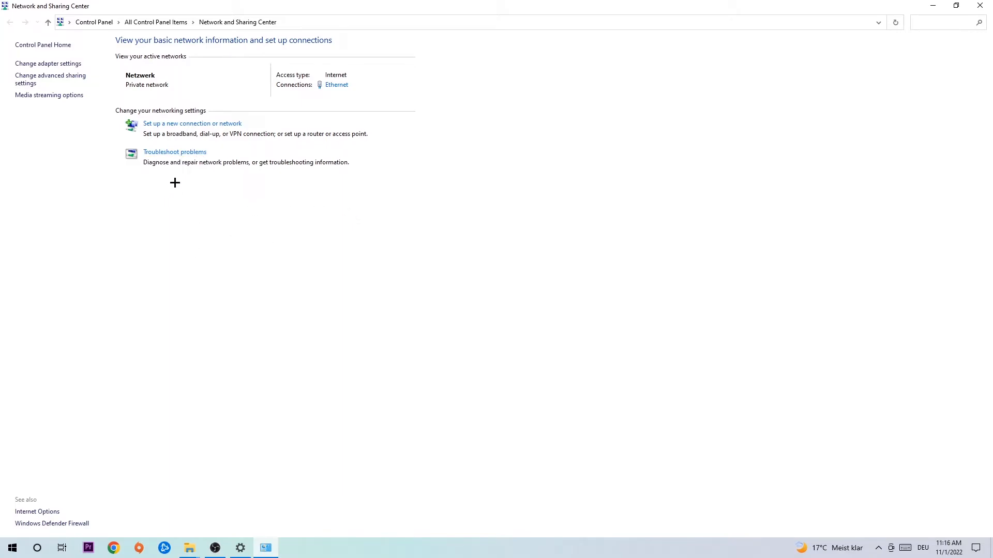
pyautogui.moveTo(174, 155)
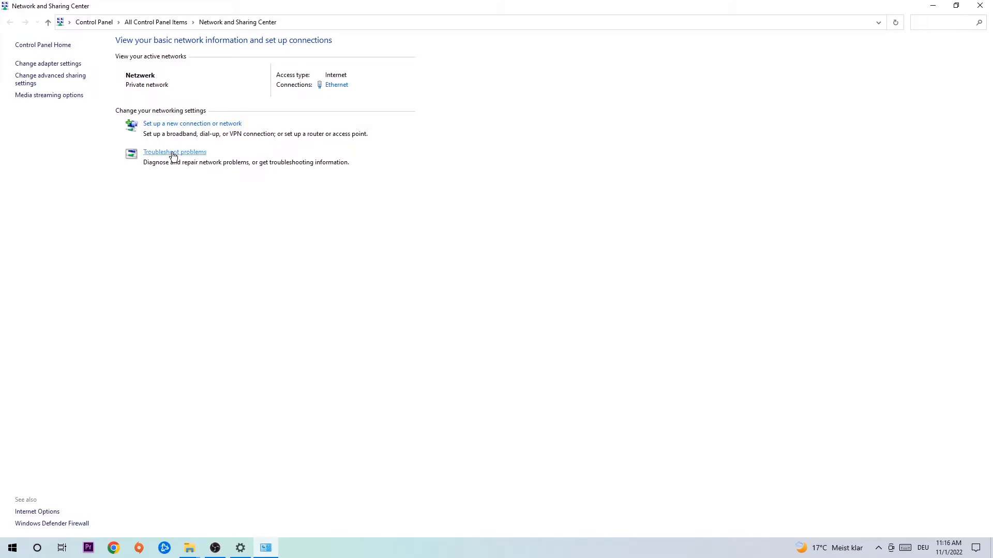
pyautogui.moveTo(48, 63)
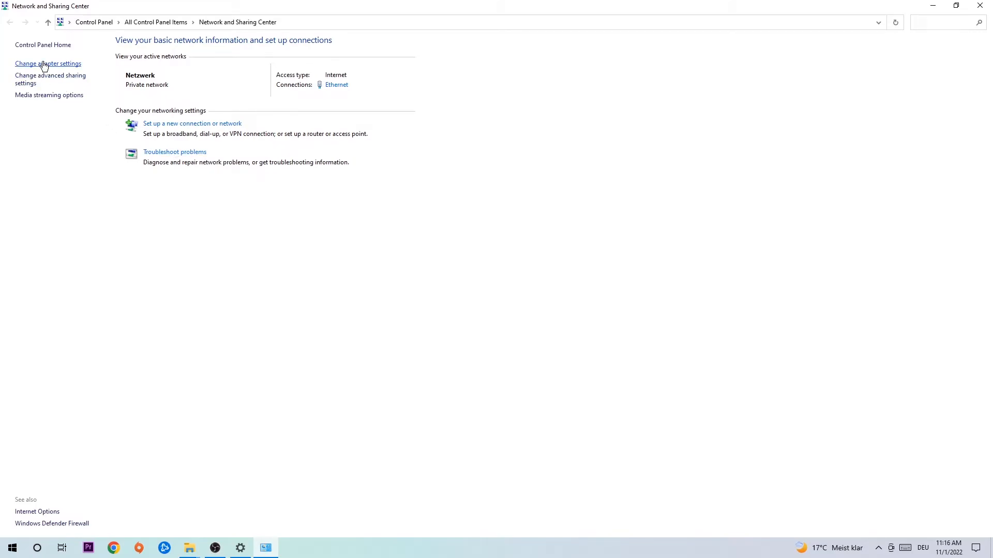
# Show the Network Connections list via Change adapter settings.
pyautogui.click(47, 63)
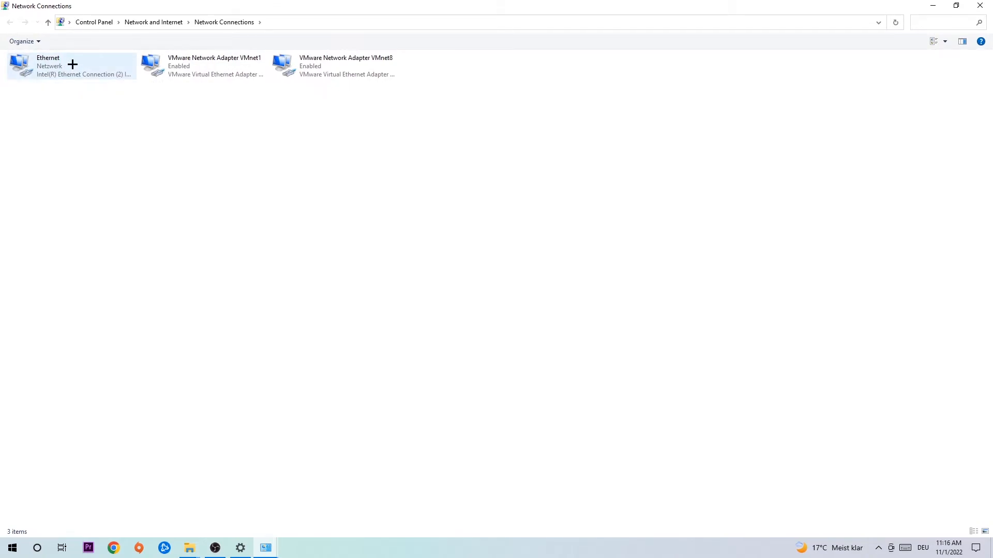
pyautogui.moveTo(70, 66)
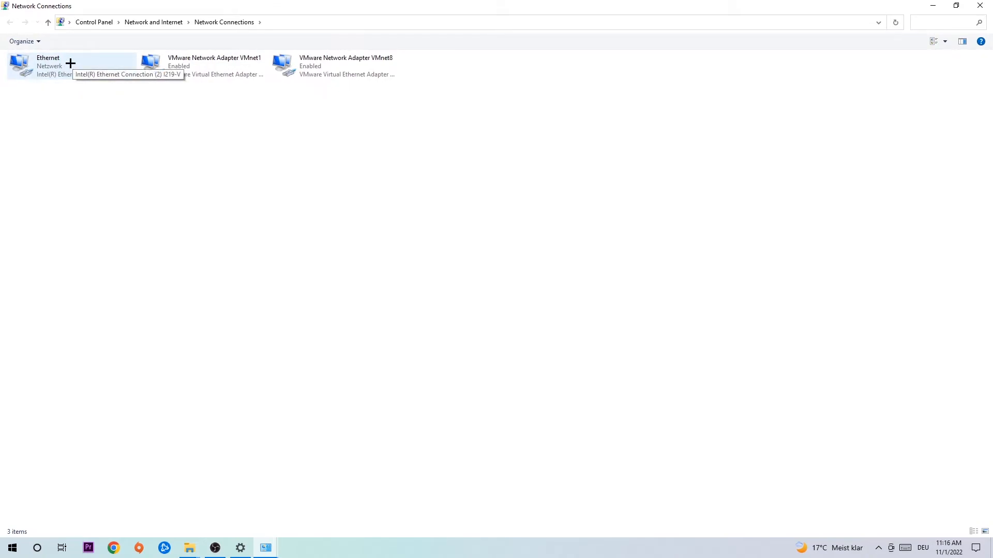
# Disable and re-enable the Ethernet adapter so it re-identifies the network.
pyautogui.rightClick(54, 65)
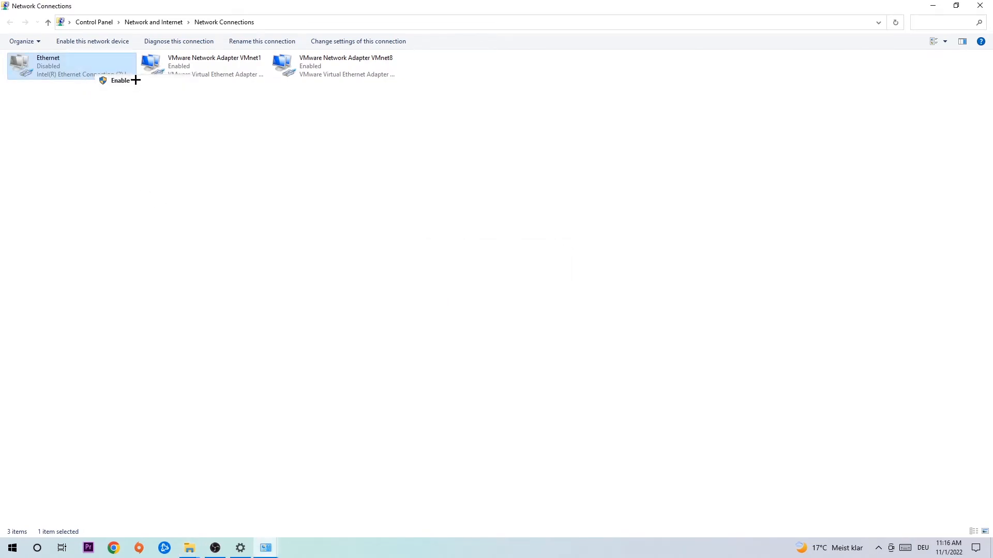
pyautogui.click(120, 81)
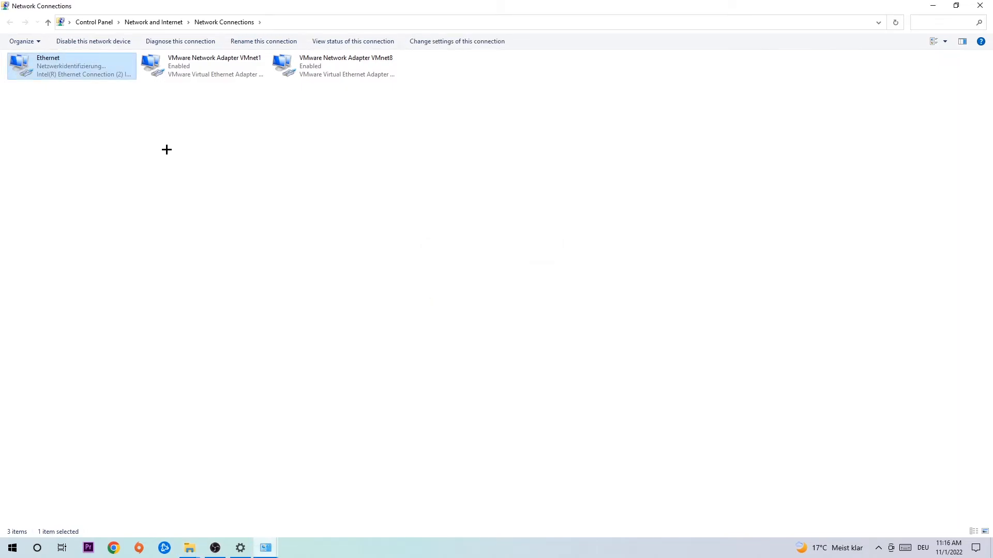
pyautogui.moveTo(72, 75)
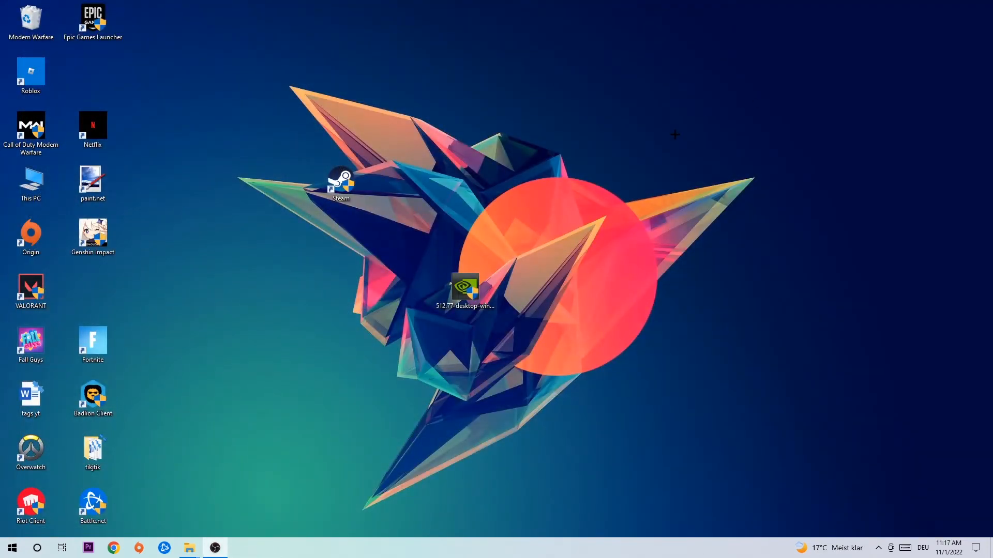
pyautogui.moveTo(654, 149)
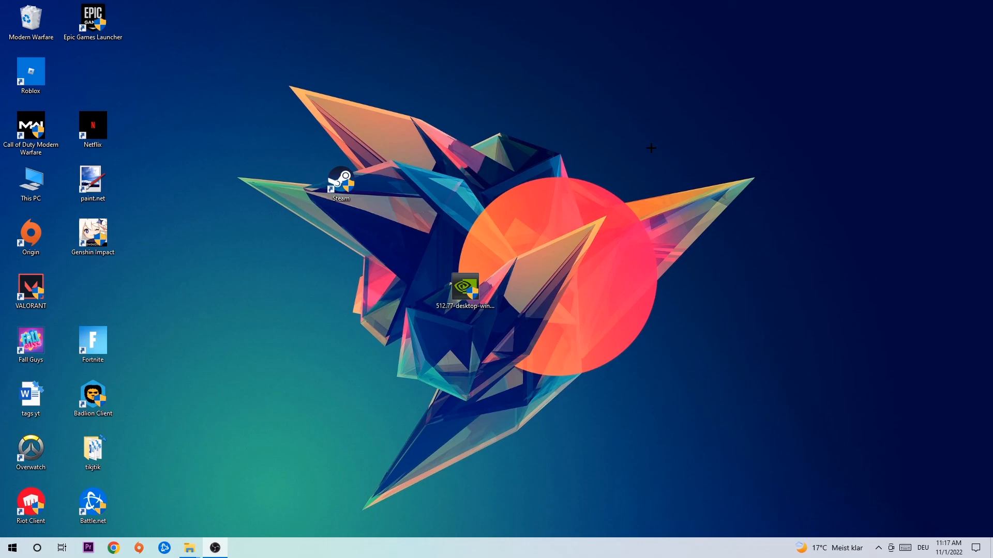
pyautogui.moveTo(629, 147)
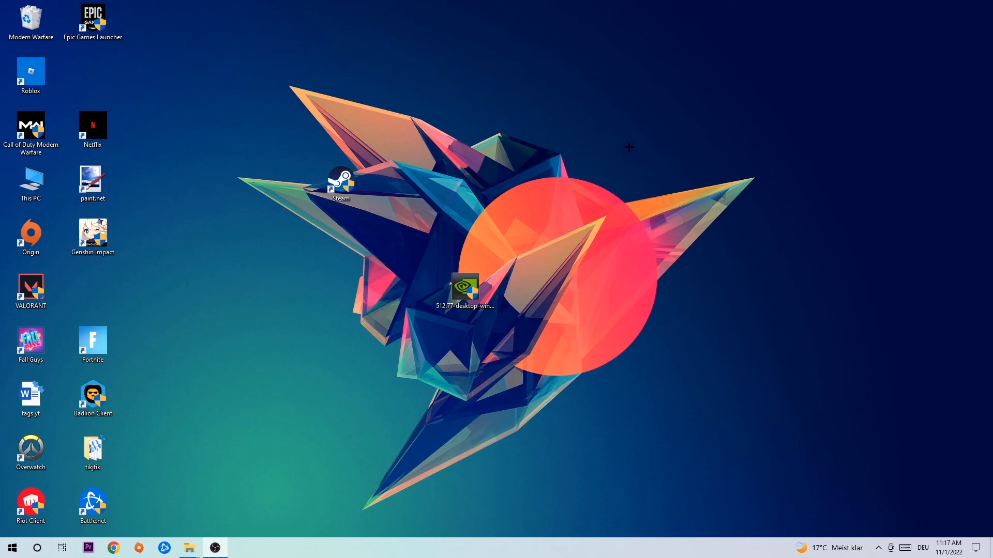